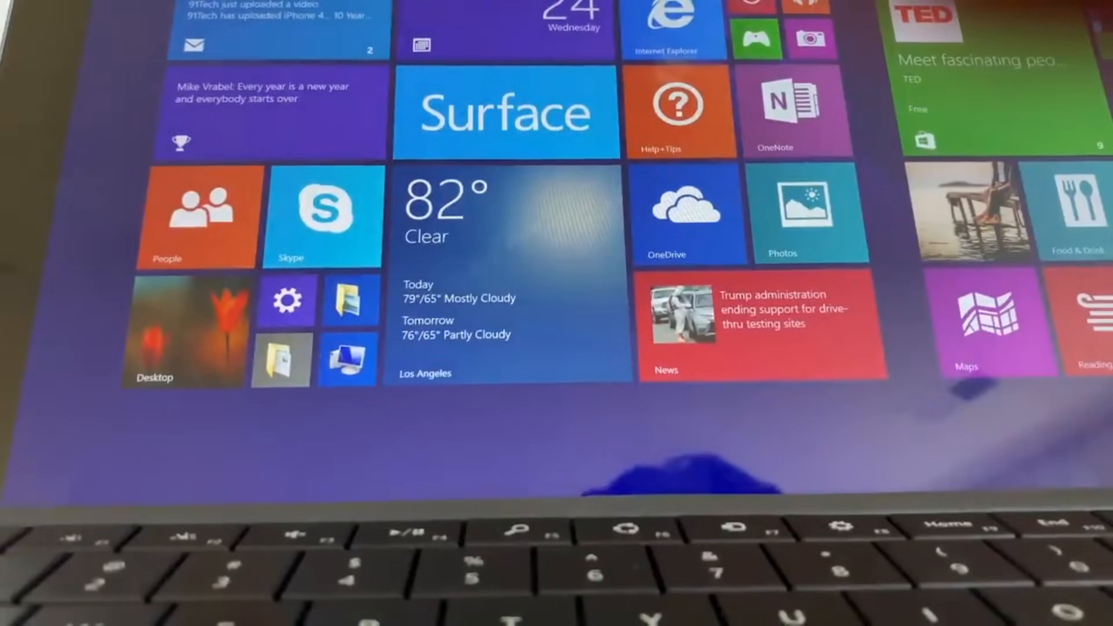
Step: Leave the Windows 8.1 Start screen for the orange desktop with its taskbar
{"action": "left_click", "coordinate": [672, 27]}
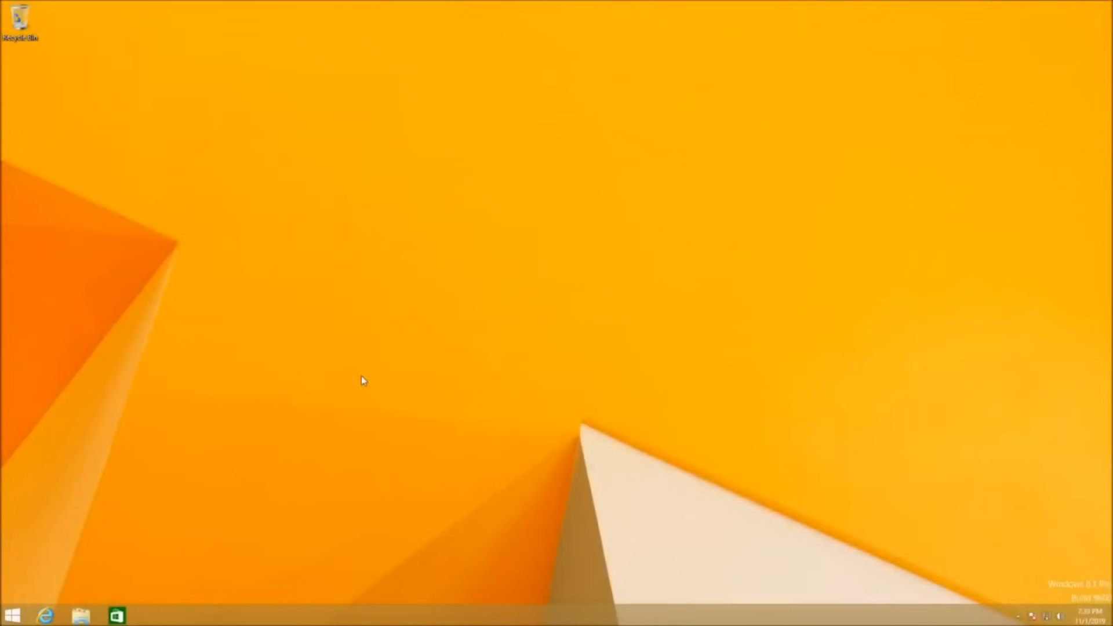
Step: Show the Start screen, then switch to the StartIsBack product page in the browser
{"action": "left_click", "coordinate": [12, 614]}
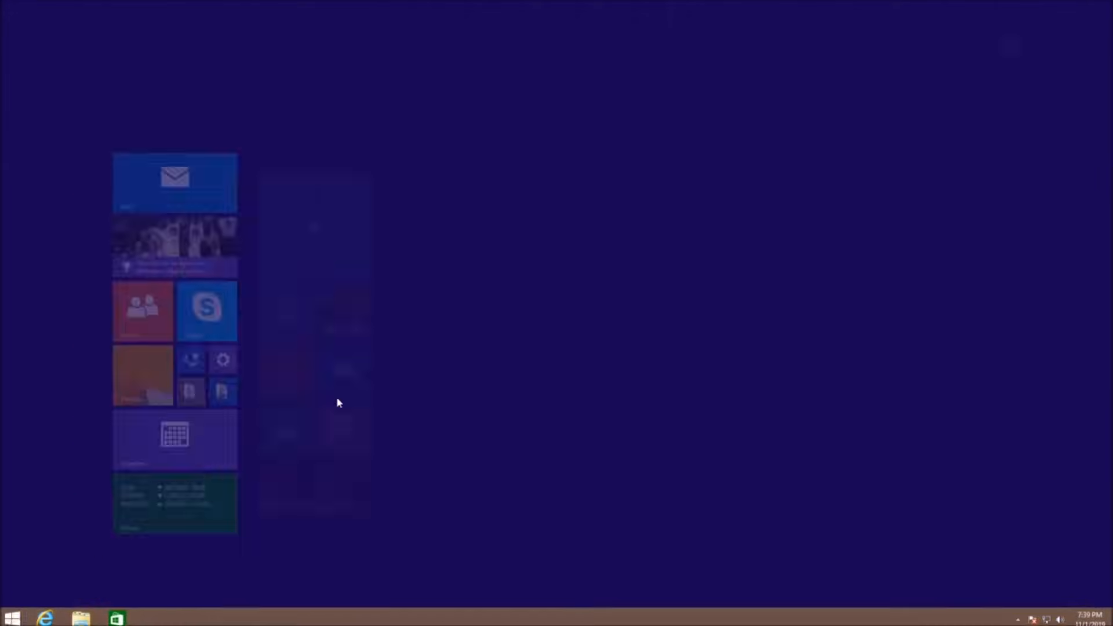
{"action": "left_click", "coordinate": [11, 619]}
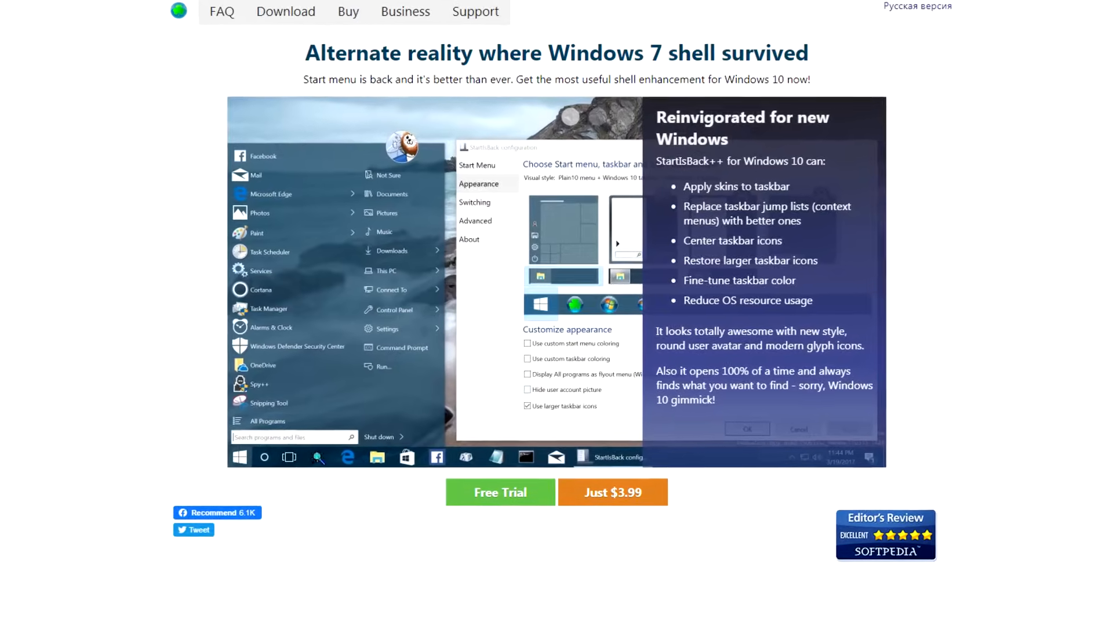
Step: Scroll through the StartIsBack product page before moving to the Windows 10 desktop
{"action": "scroll", "scroll_direction": "down", "scroll_amount": 3}
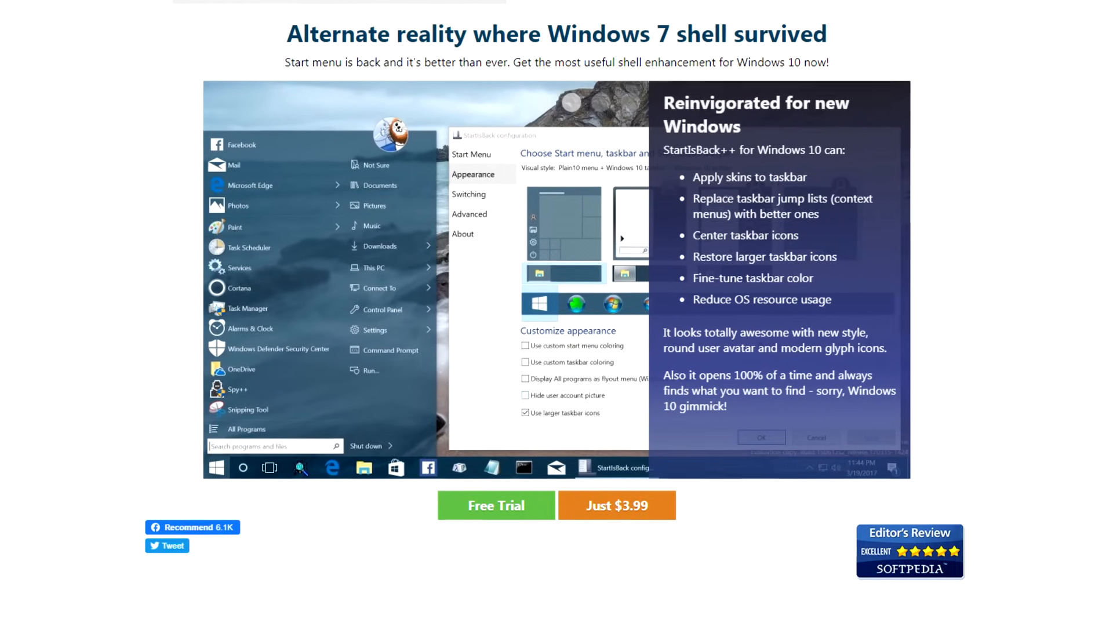
{"action": "scroll", "scroll_direction": "up", "scroll_amount": 3}
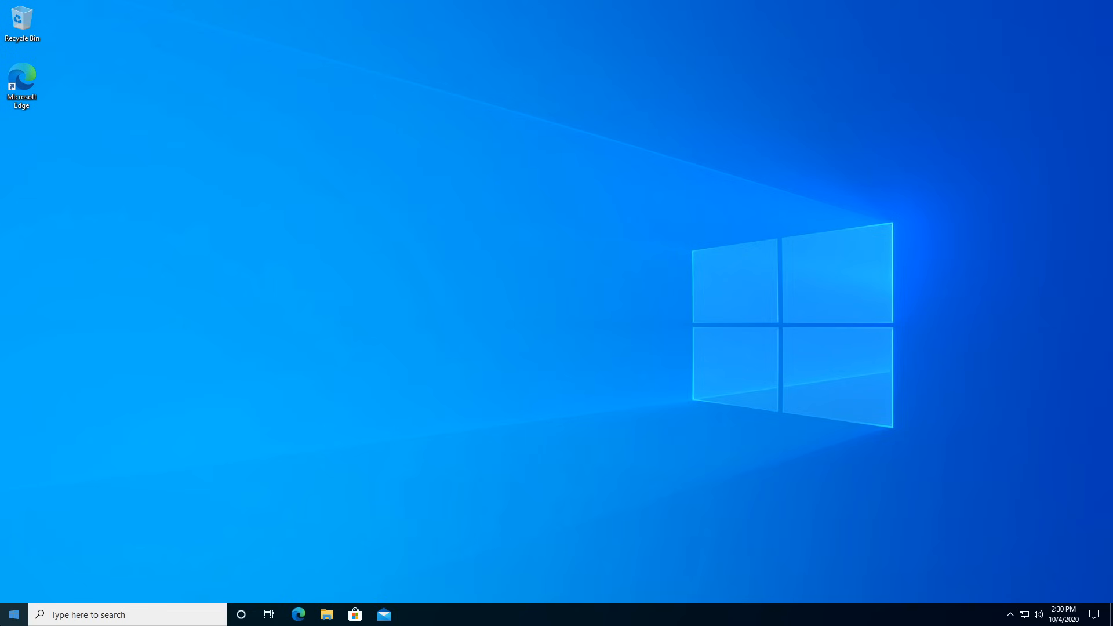
Step: Show the Windows 10 Start menu with live tiles, then bring up the Settings home page
{"action": "left_click", "coordinate": [13, 615]}
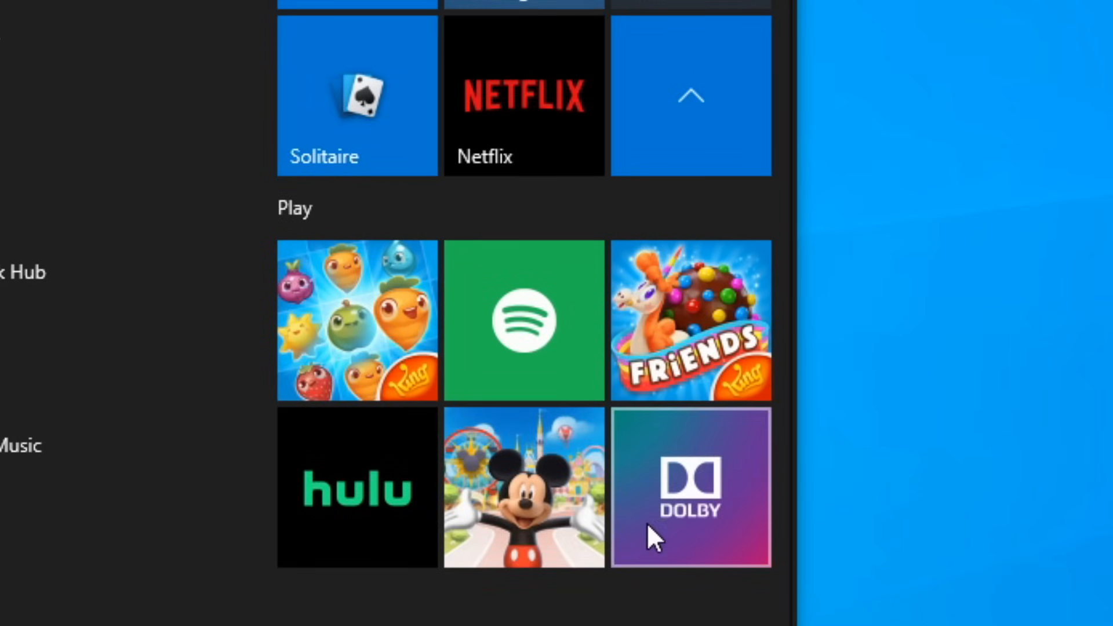
{"action": "mouse_move", "coordinate": [773, 340]}
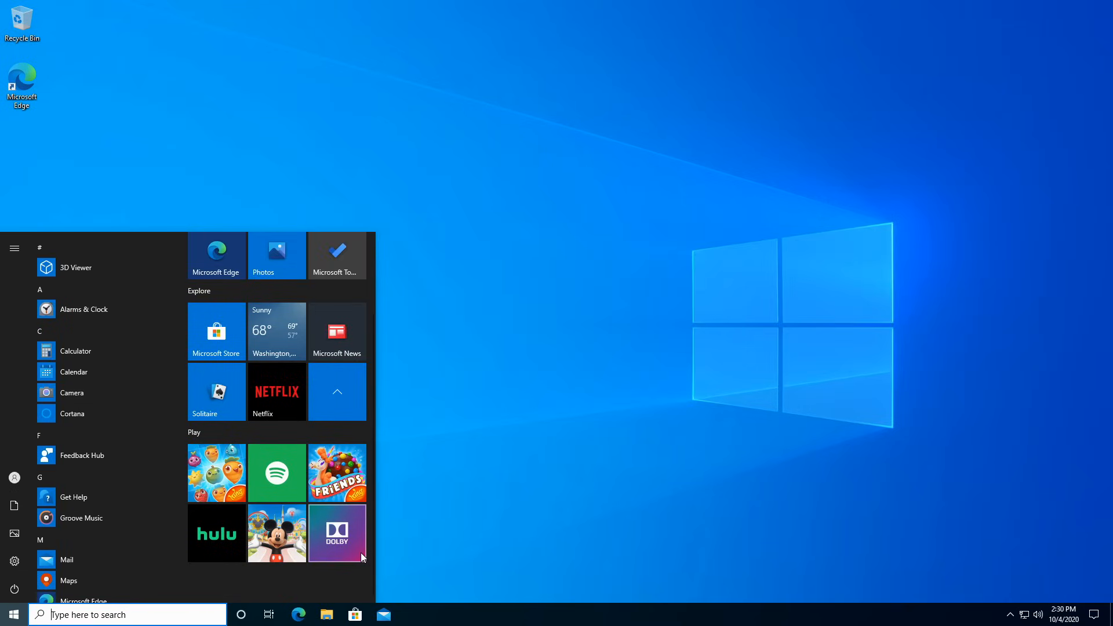
{"action": "mouse_move", "coordinate": [276, 454]}
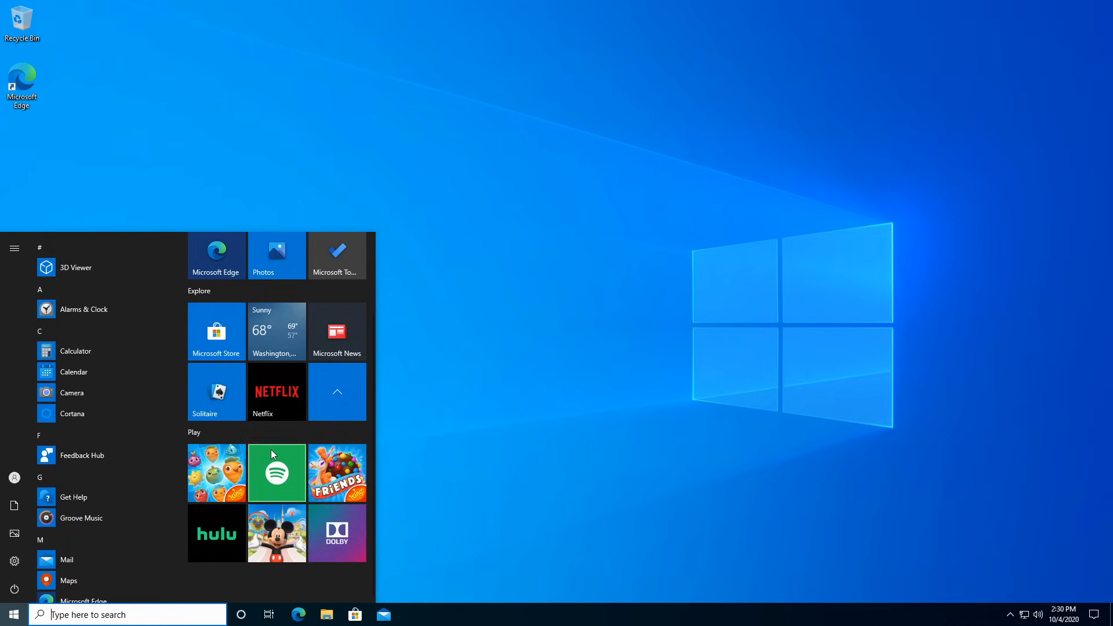
{"action": "mouse_move", "coordinate": [277, 405]}
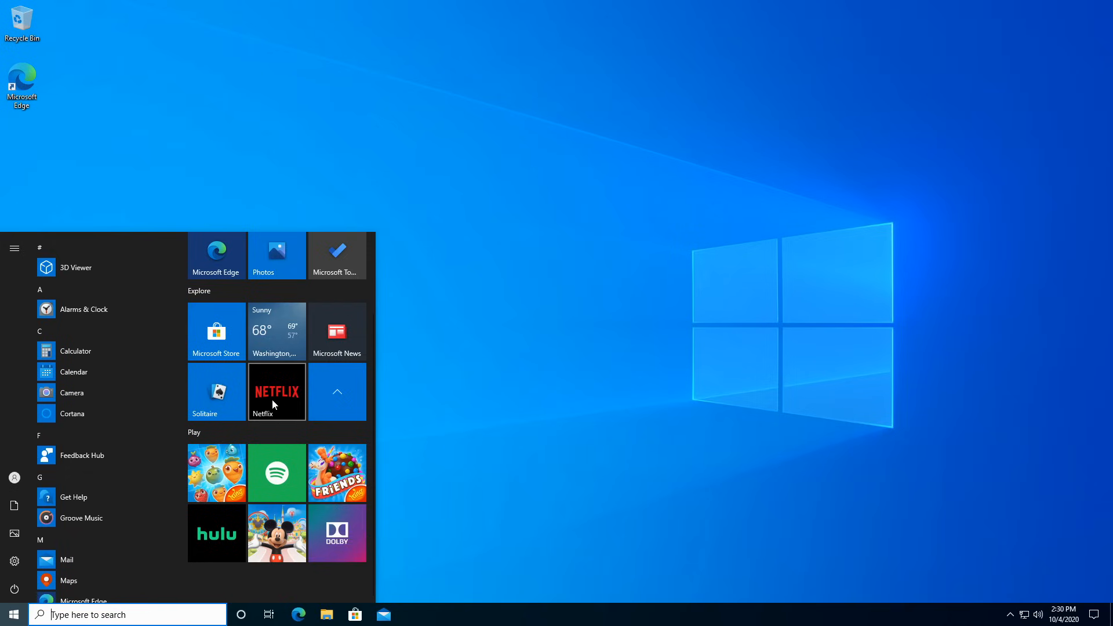
{"action": "mouse_move", "coordinate": [277, 423]}
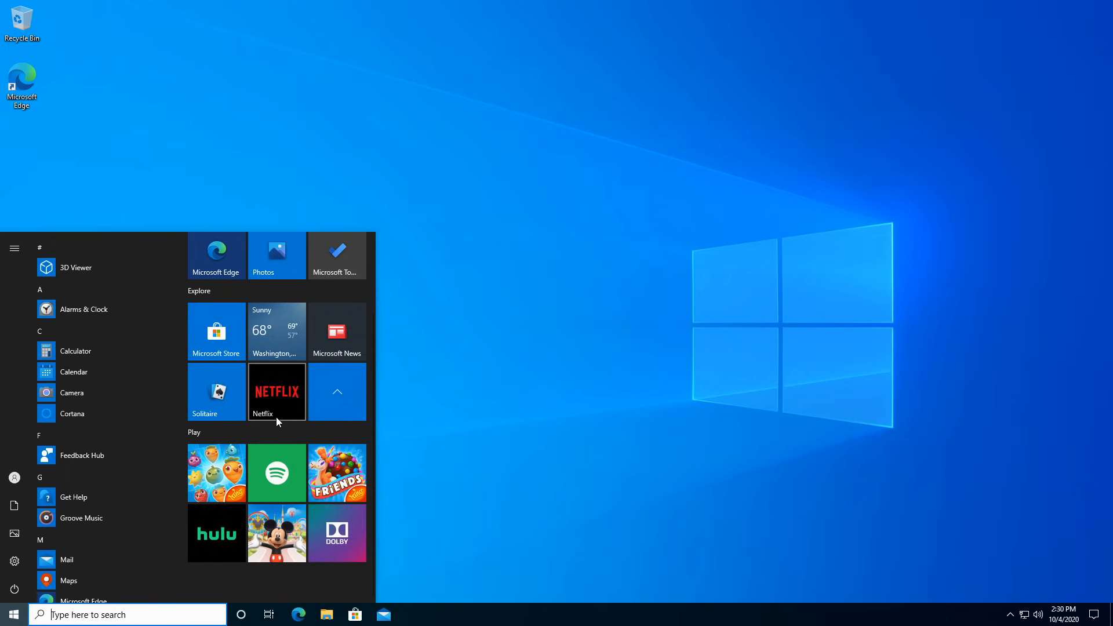
{"action": "left_click", "coordinate": [14, 562]}
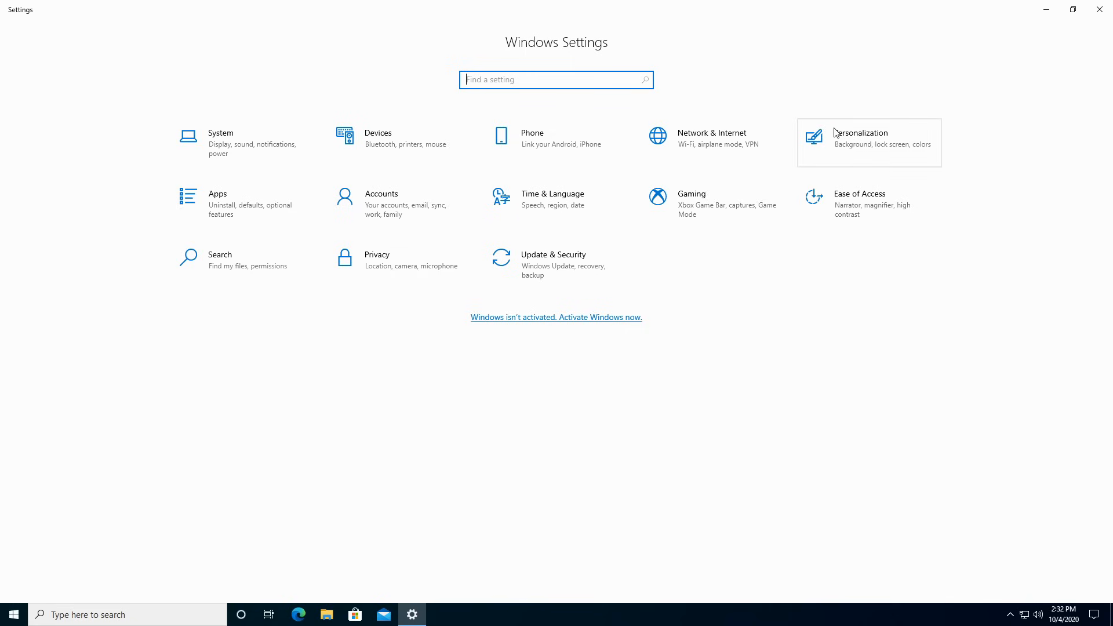
{"action": "mouse_move", "coordinate": [288, 271]}
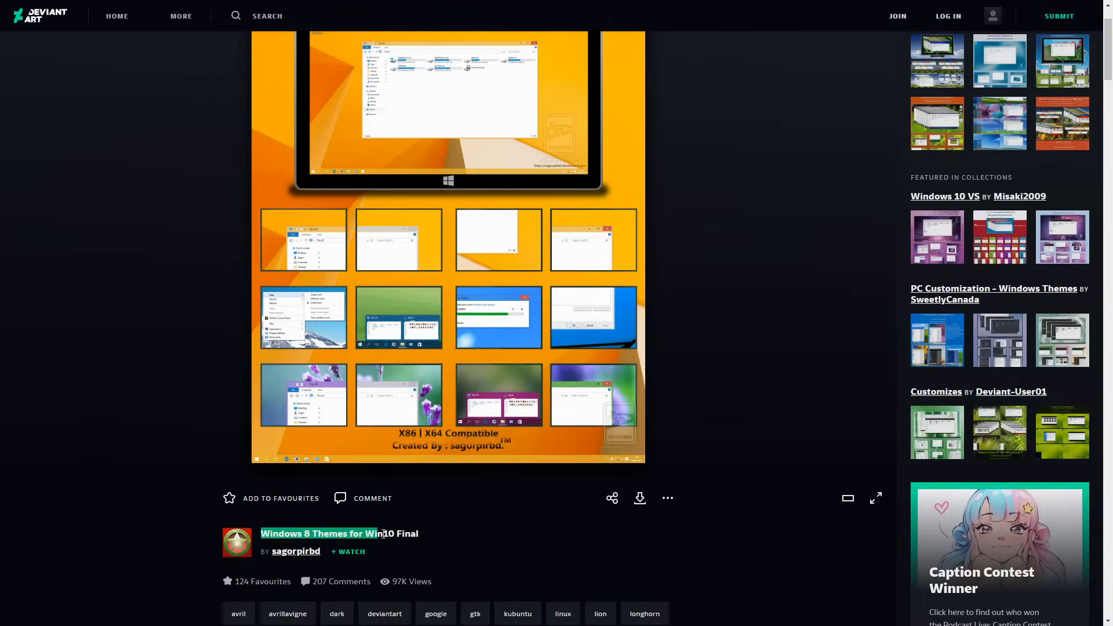
Step: Scroll down the DeviantArt theme page before returning to the Windows 10 desktop
{"action": "scroll", "scroll_direction": "down", "scroll_amount": 3}
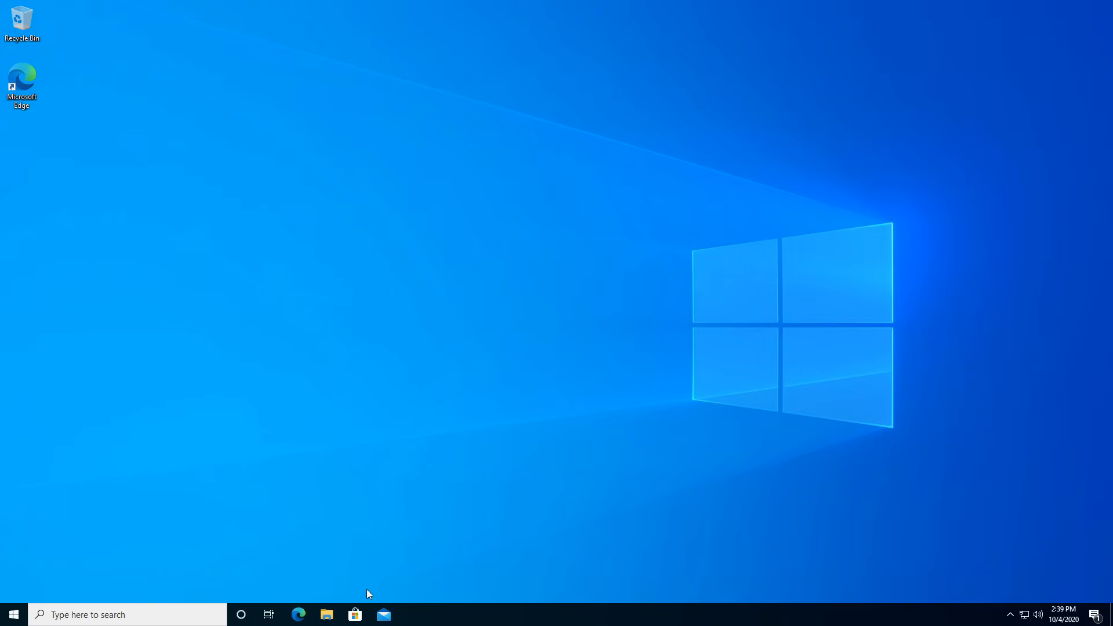
Step: Bring up the Action Center in tablet mode and view the 'we'll let you know when things finish' message
{"action": "left_click", "coordinate": [355, 614]}
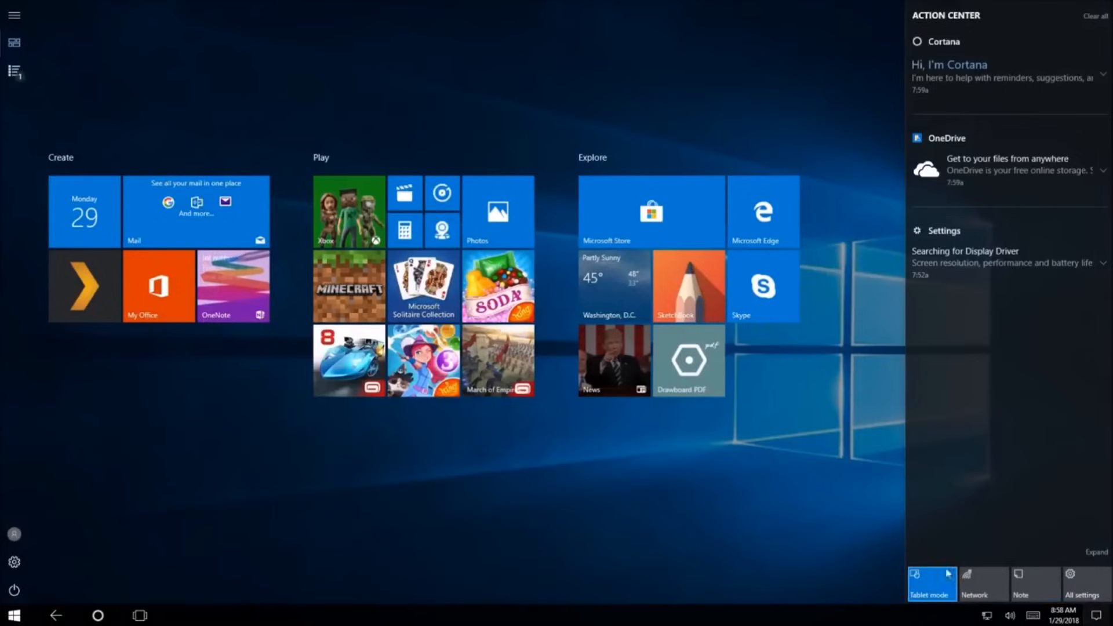
{"action": "left_click", "coordinate": [932, 583]}
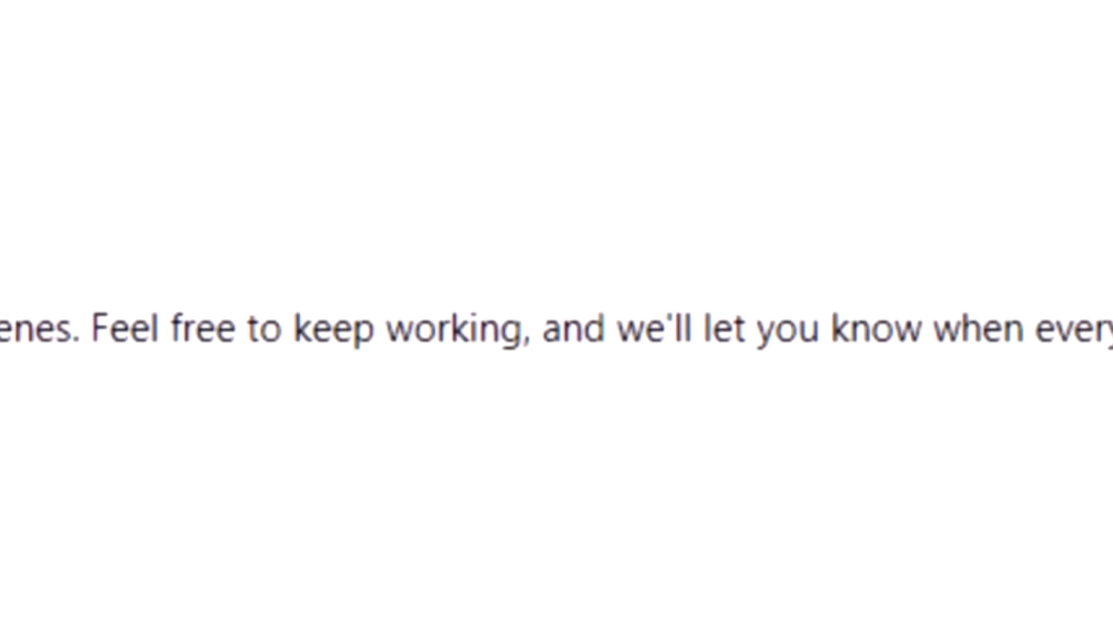
Step: View the backup reminder toast urging protection of pictures and documents
{"action": "scroll", "scroll_direction": "up", "scroll_amount": 3}
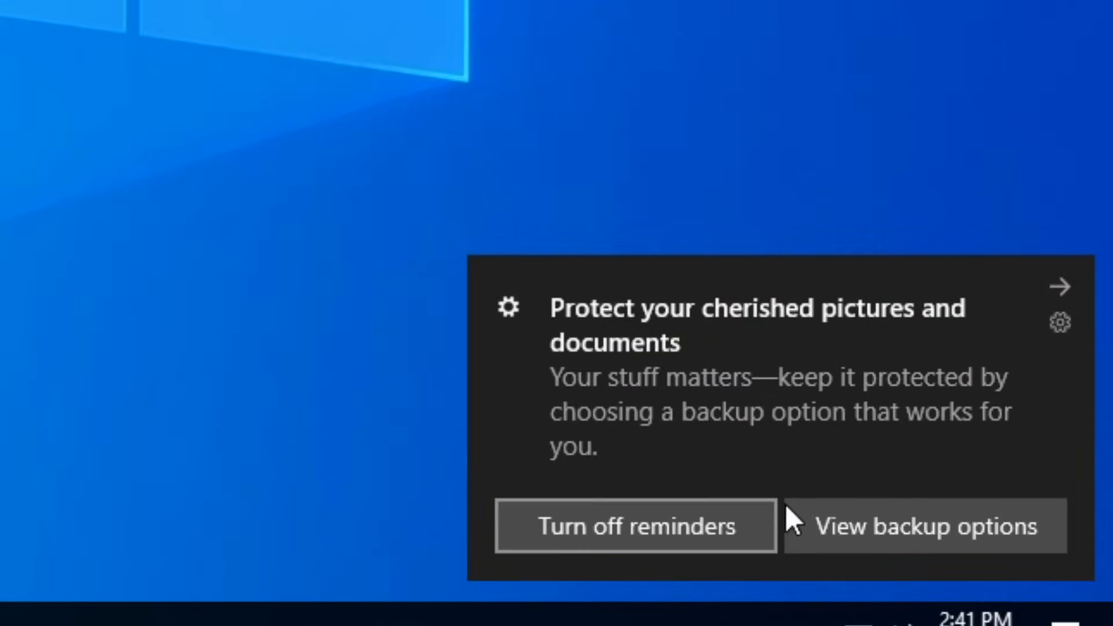
{"action": "mouse_move", "coordinate": [1060, 334]}
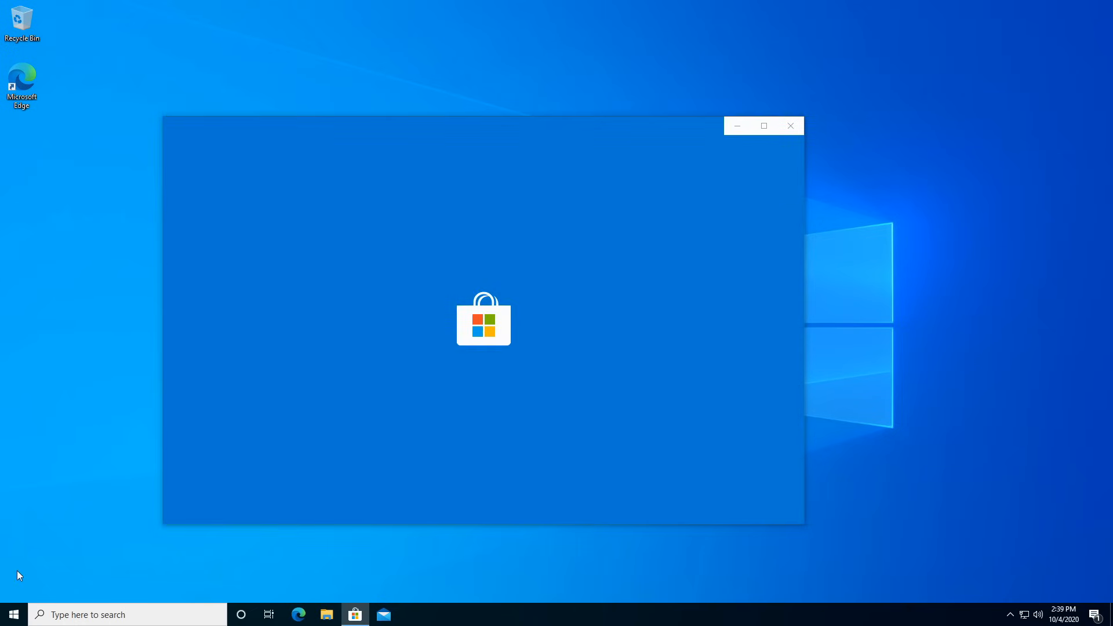
Step: Close and relaunch the Microsoft Store, close it again, then show Action Center quick actions
{"action": "left_click", "coordinate": [790, 126]}
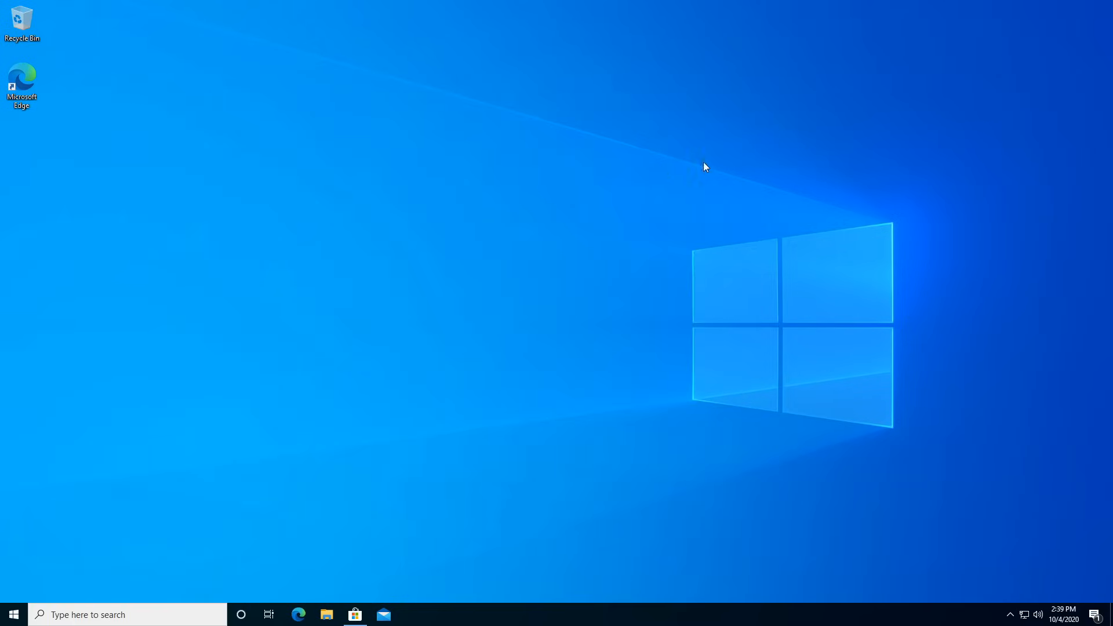
{"action": "left_click", "coordinate": [355, 615]}
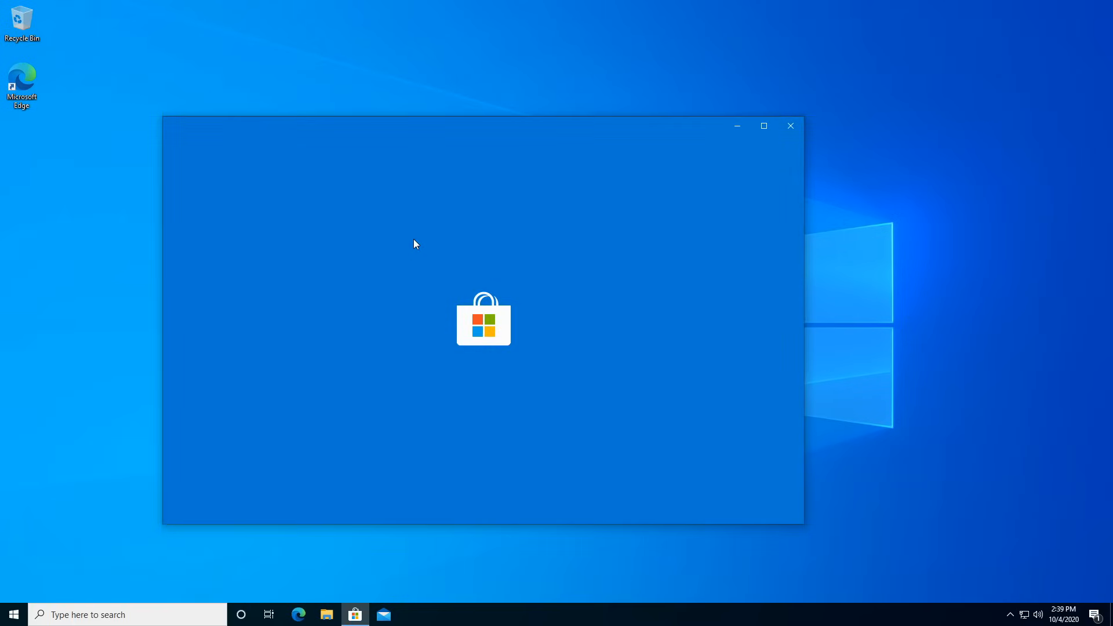
{"action": "left_click", "coordinate": [790, 125]}
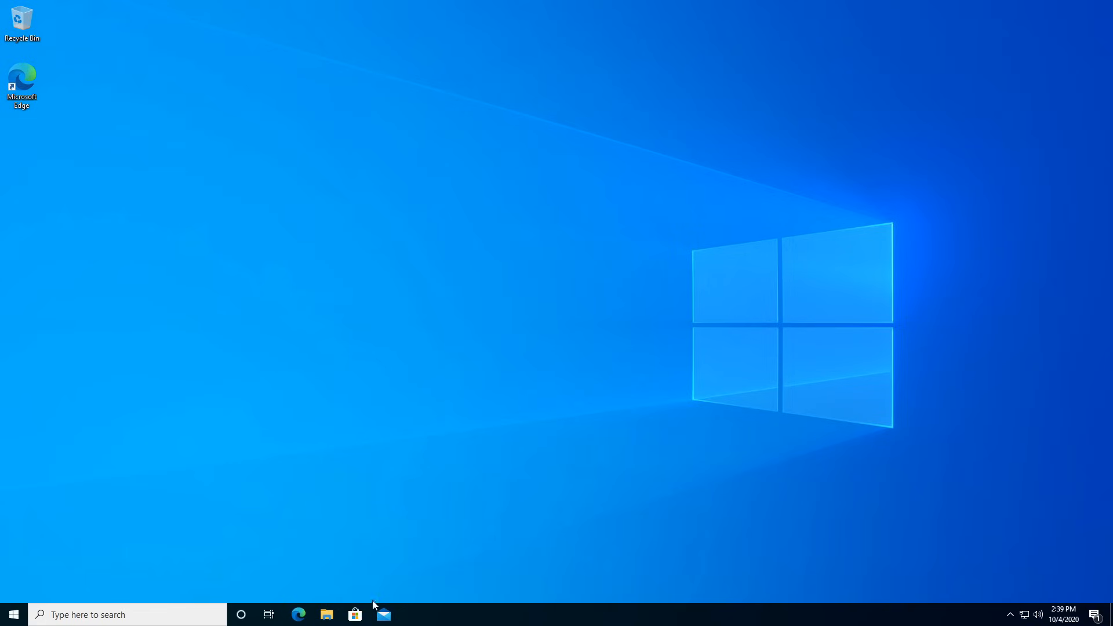
{"action": "mouse_move", "coordinate": [407, 550]}
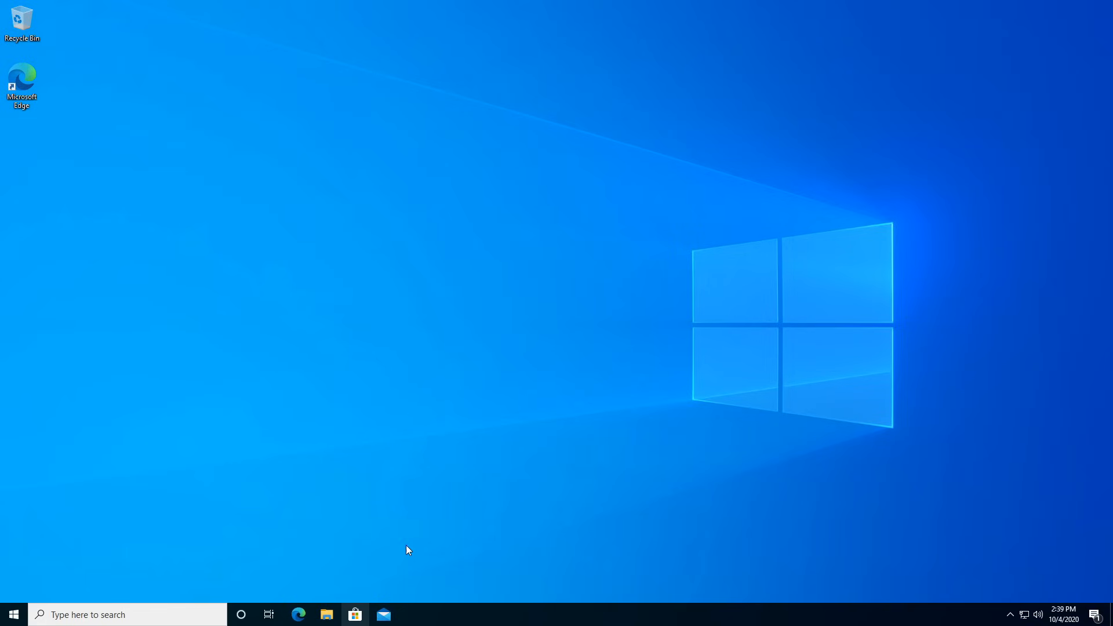
{"action": "left_click", "coordinate": [354, 615]}
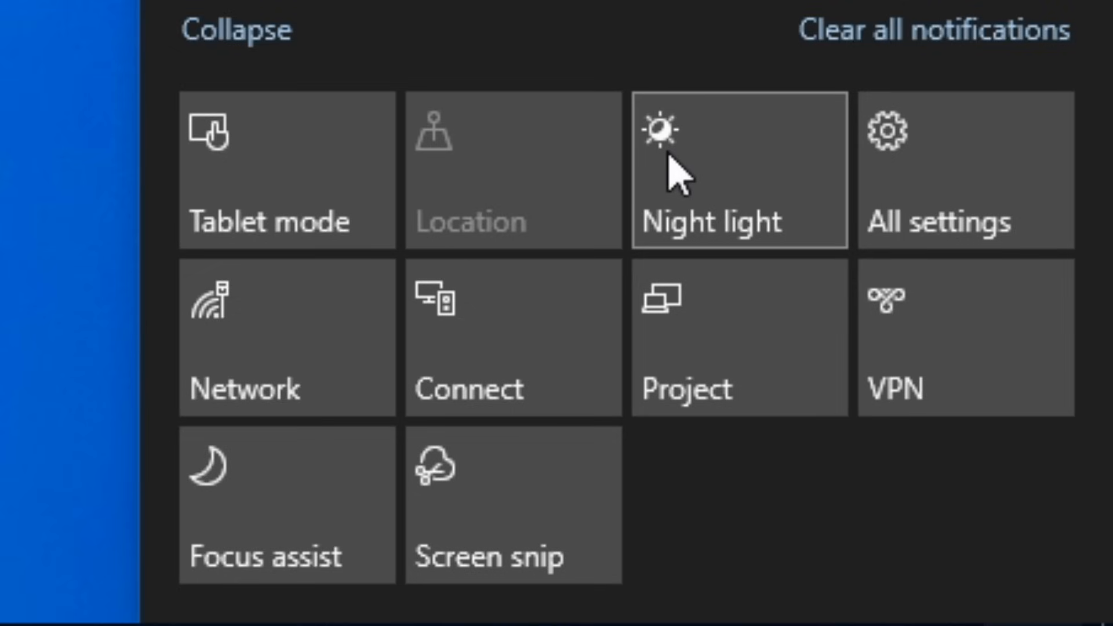
{"action": "mouse_move", "coordinate": [286, 170]}
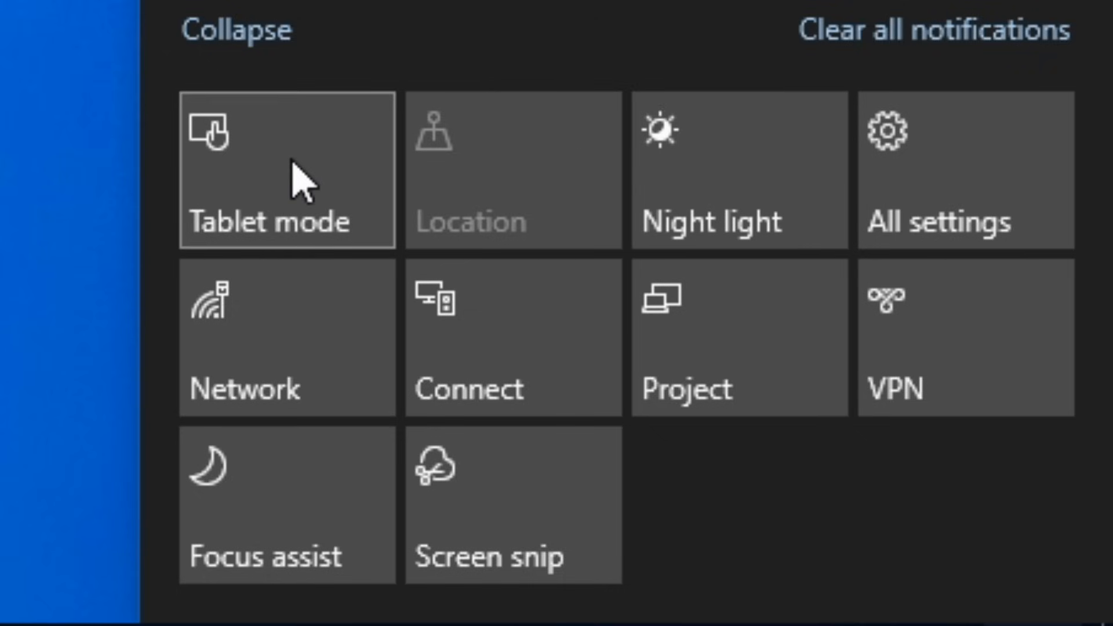
{"action": "mouse_move", "coordinate": [331, 178]}
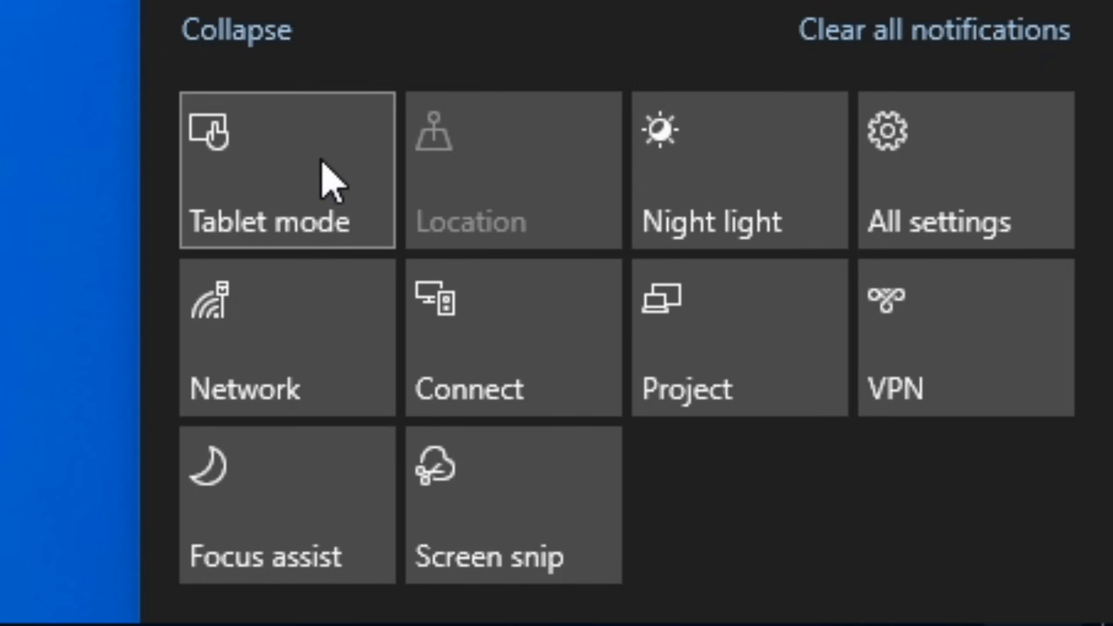
{"action": "mouse_move", "coordinate": [263, 180]}
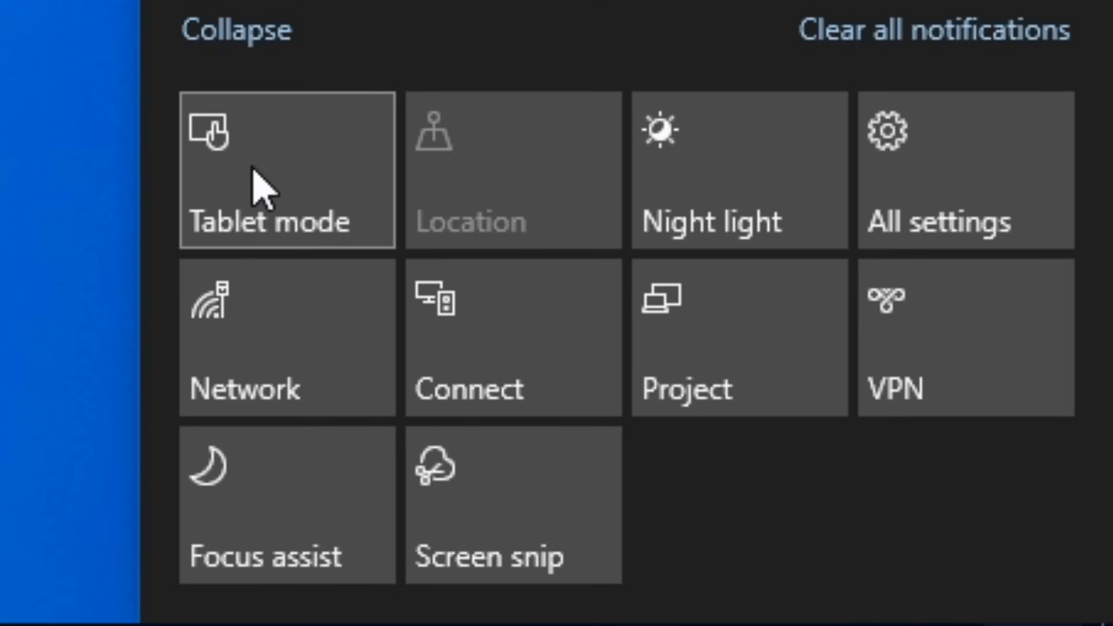
Step: Hover the Tablet mode tile, then reach the Aero Glass for Win8+ site from Google results
{"action": "left_click", "coordinate": [287, 171]}
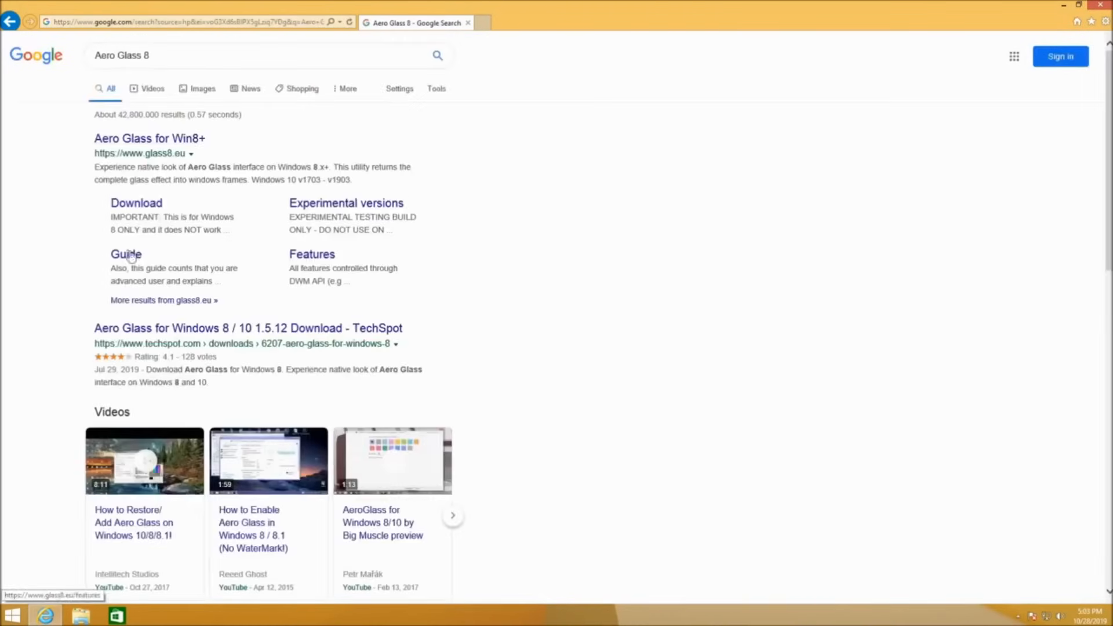
{"action": "left_click", "coordinate": [149, 138]}
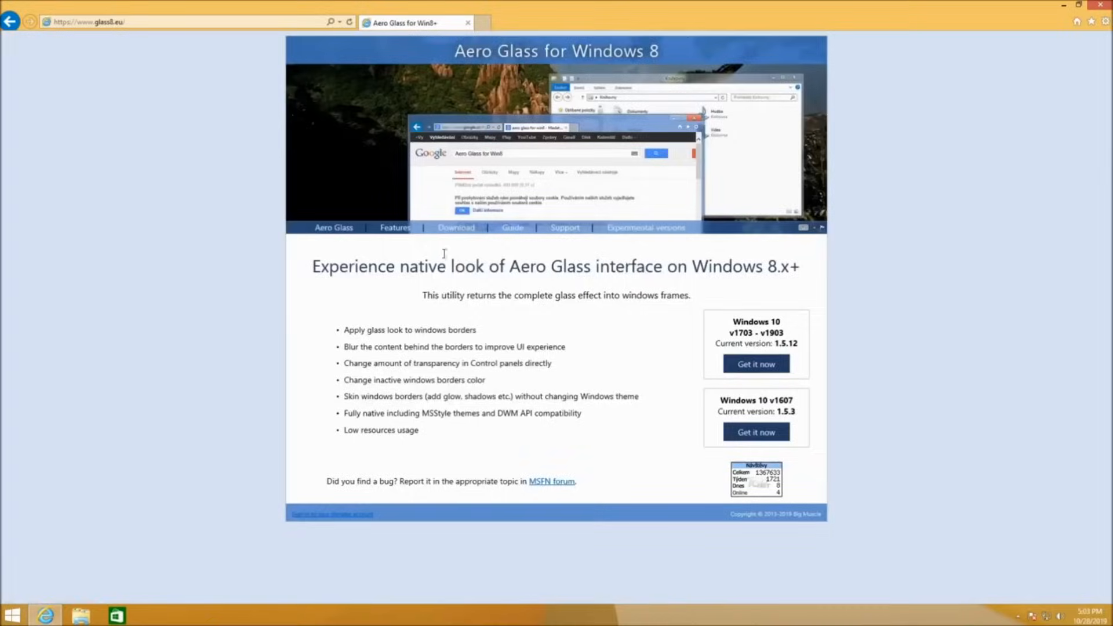